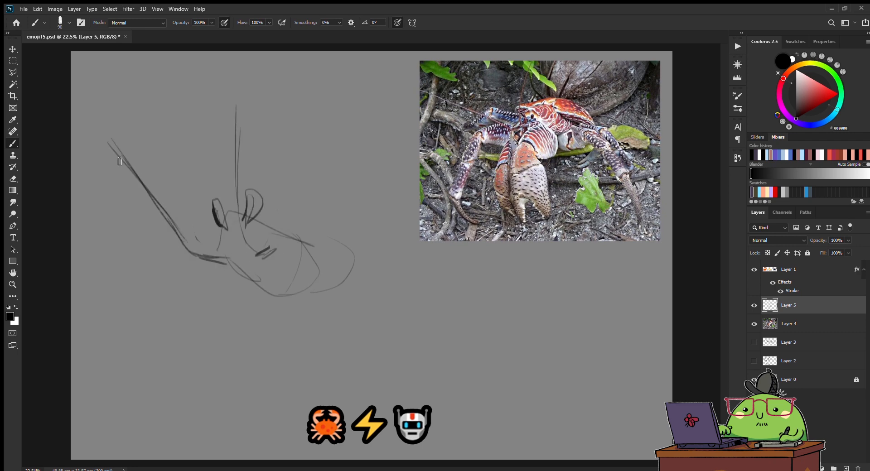
Sketch the crab's eyes, antennae and body outline in gray, erasing stray claw lines.
drag(116, 161, 314, 283)
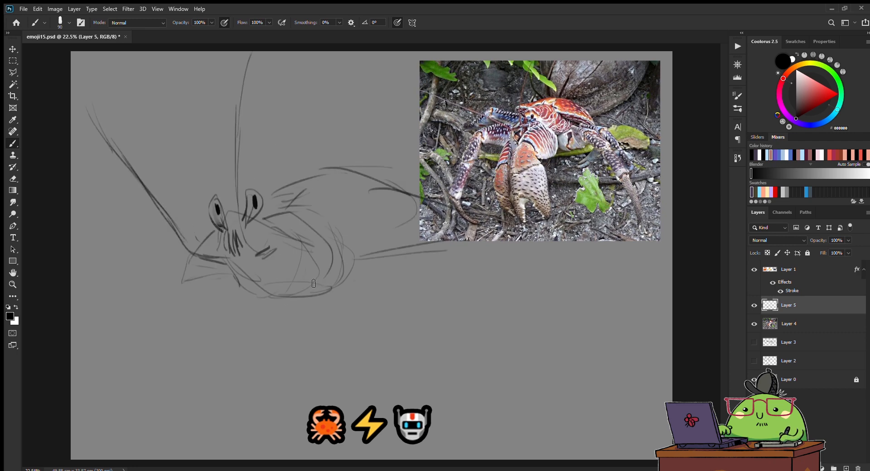
drag(311, 283, 355, 347)
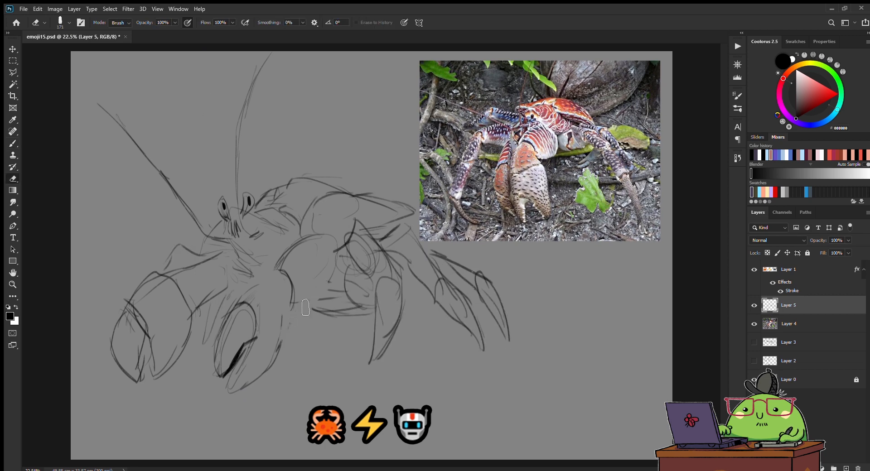
drag(305, 308, 161, 267)
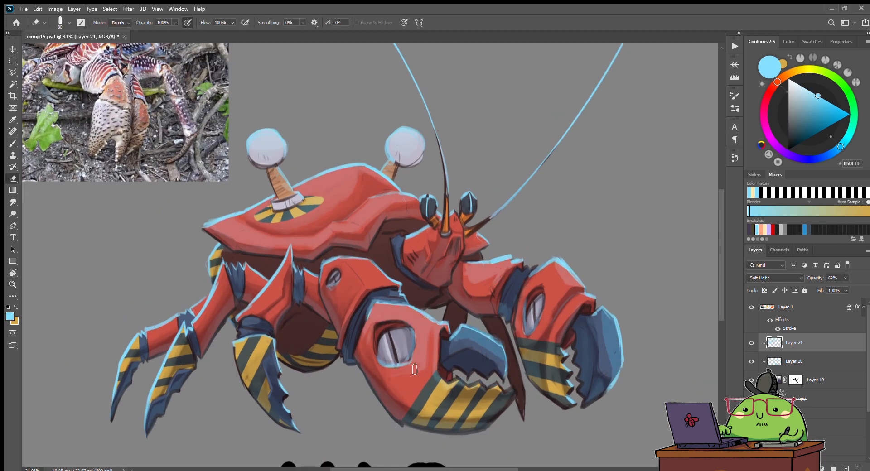
Add a new layer for the pale cyan lightning and hide the panels to view the canvas.
click(794, 361)
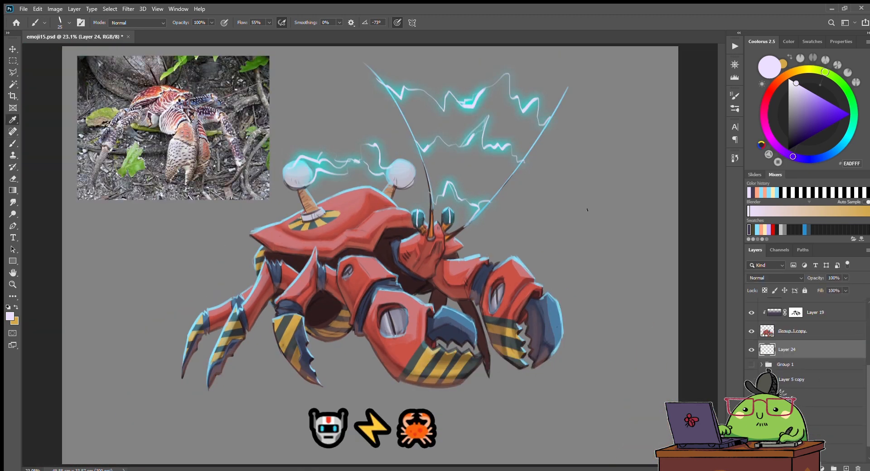
key(Tab)
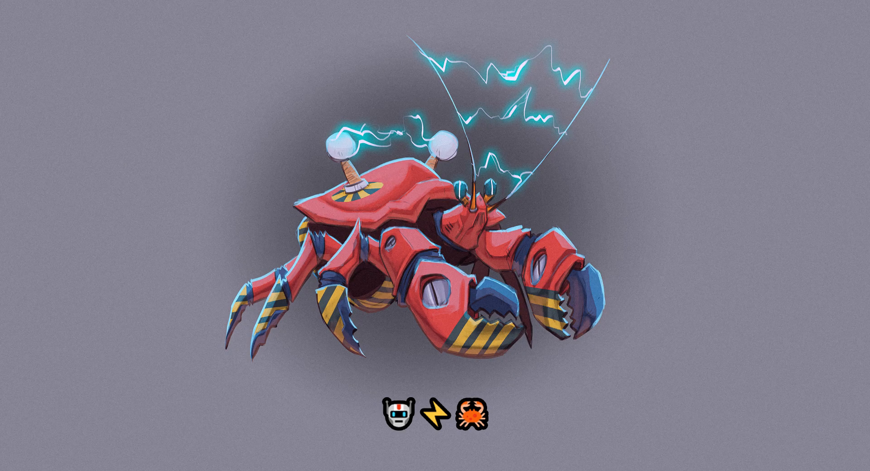